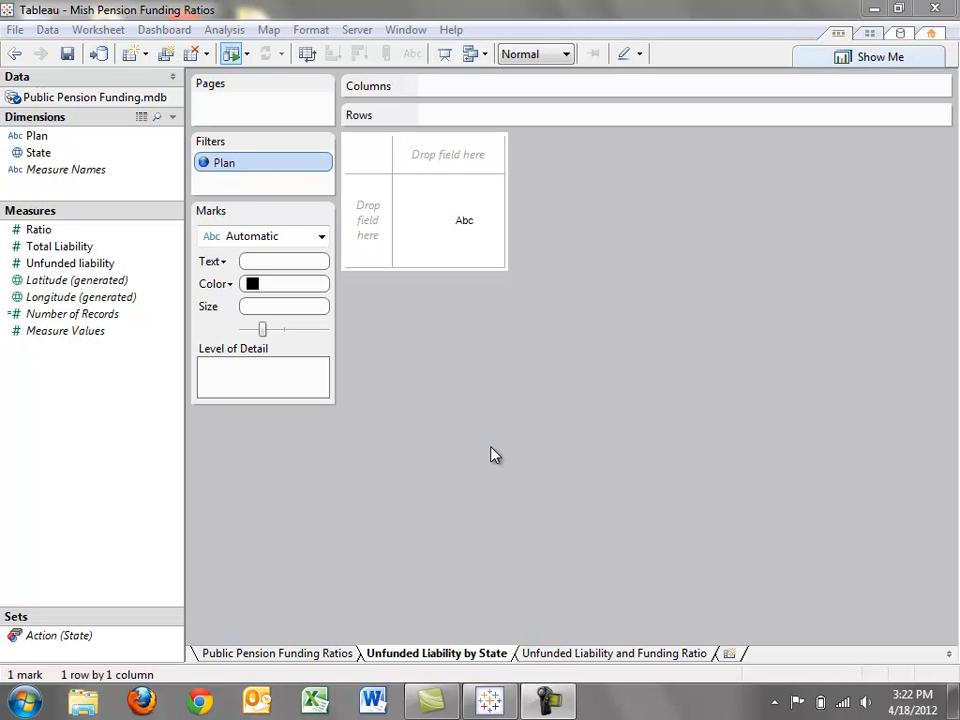
pyautogui.moveTo(50, 168)
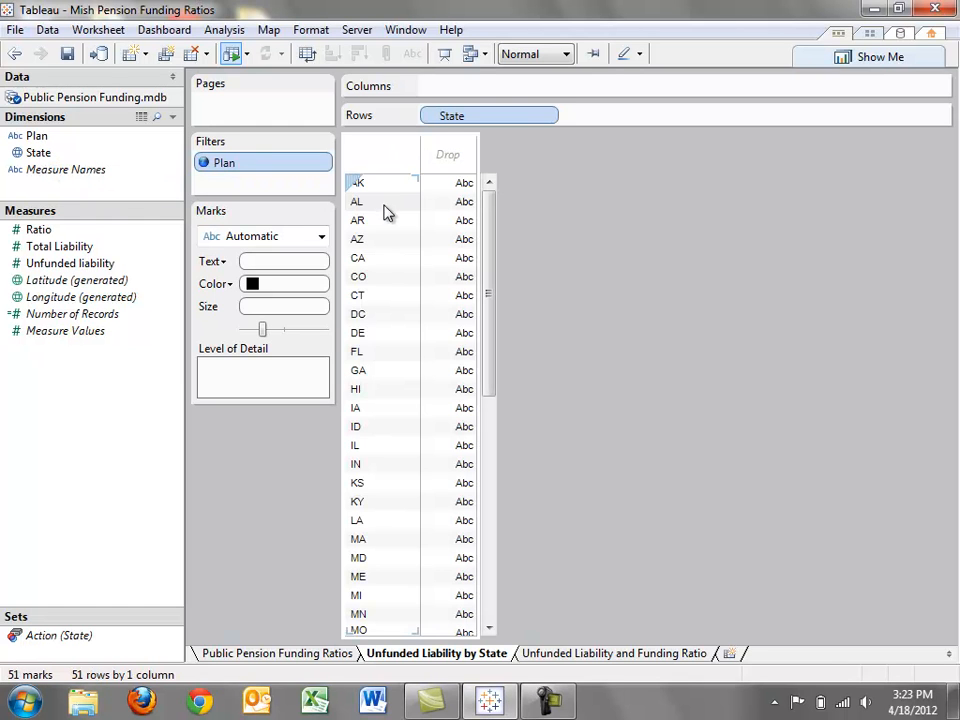
pyautogui.moveTo(678, 356)
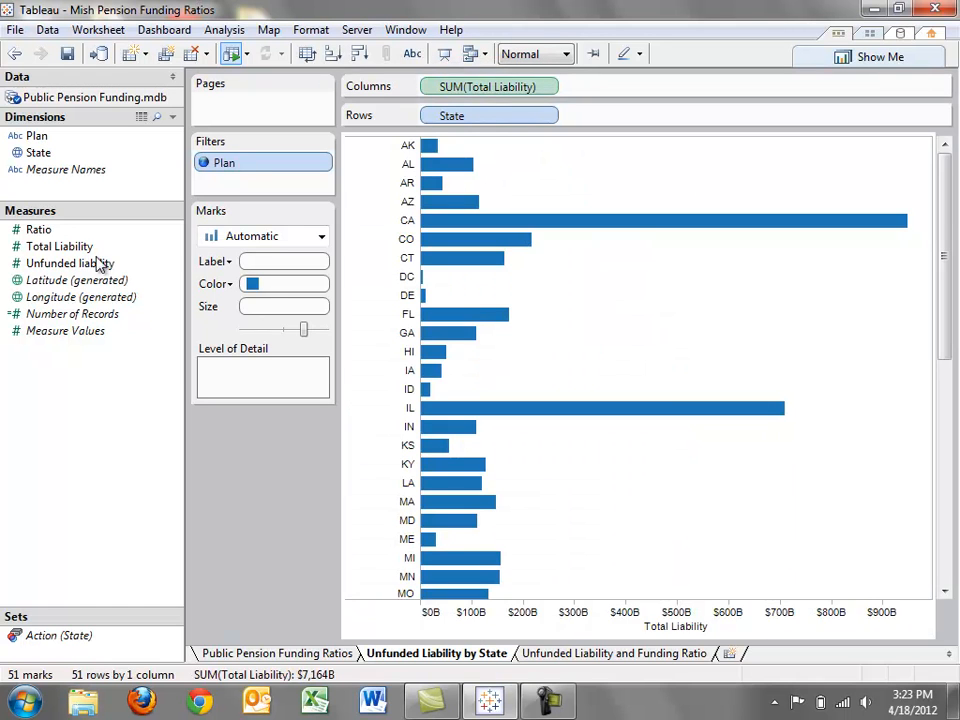
# Step: Add an Unfunded liability bar chart beside the existing state bars
pyautogui.moveTo(70, 263); pyautogui.dragTo(600, 86)
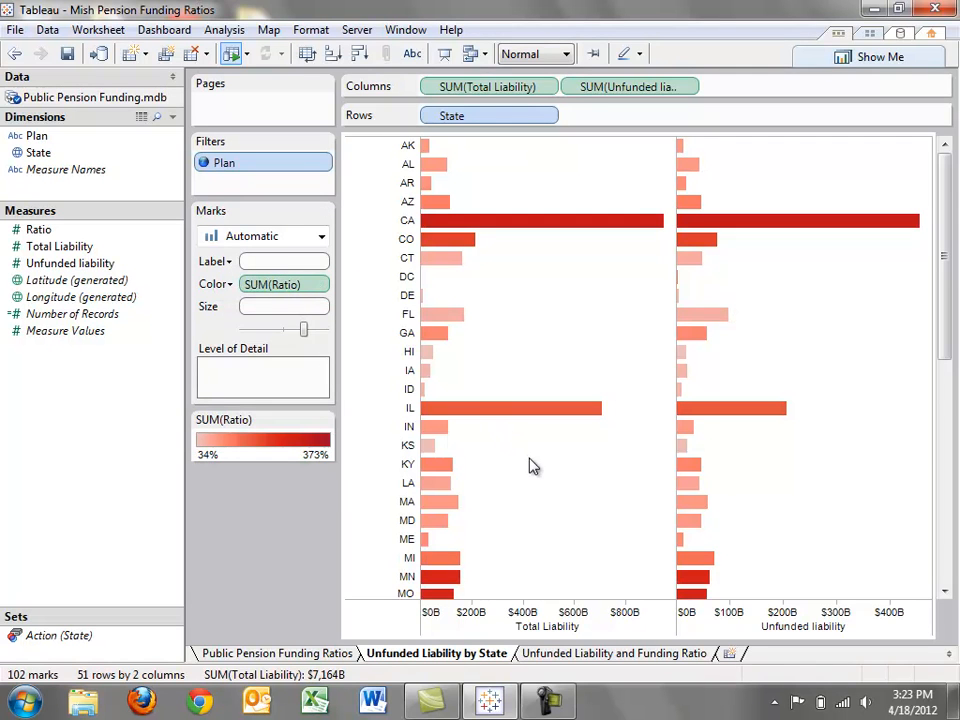
pyautogui.moveTo(567, 143)
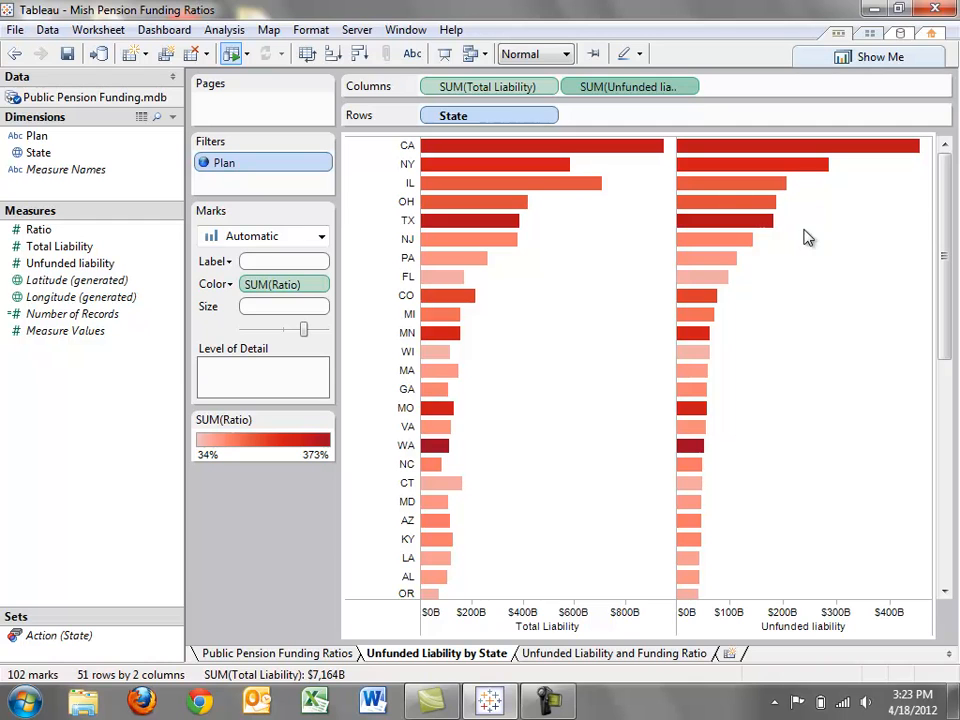
pyautogui.moveTo(868, 278)
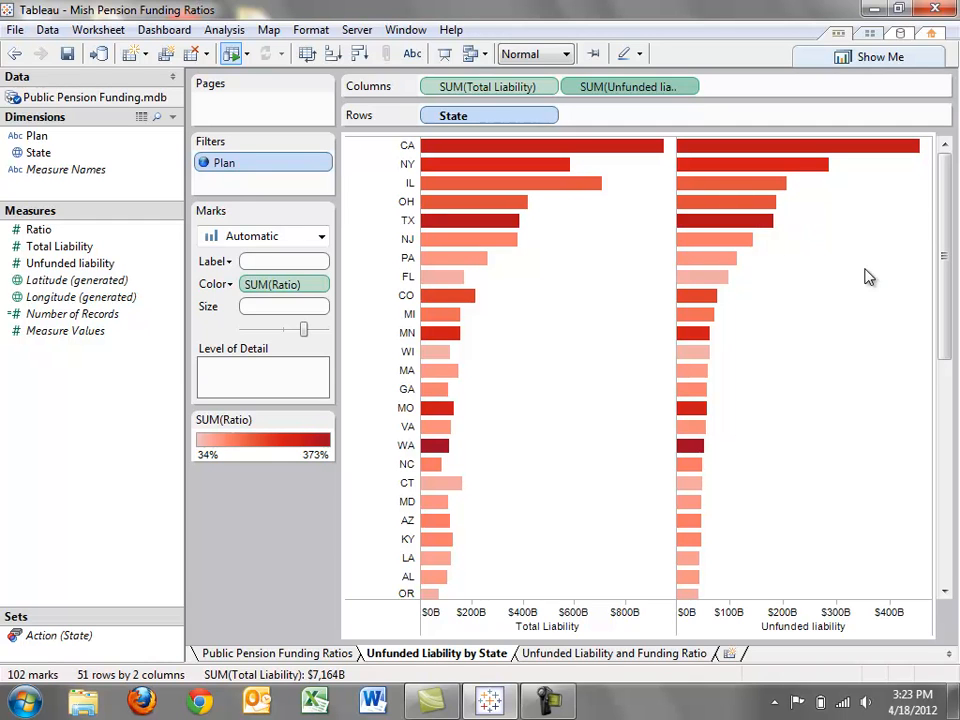
pyautogui.moveTo(791, 190)
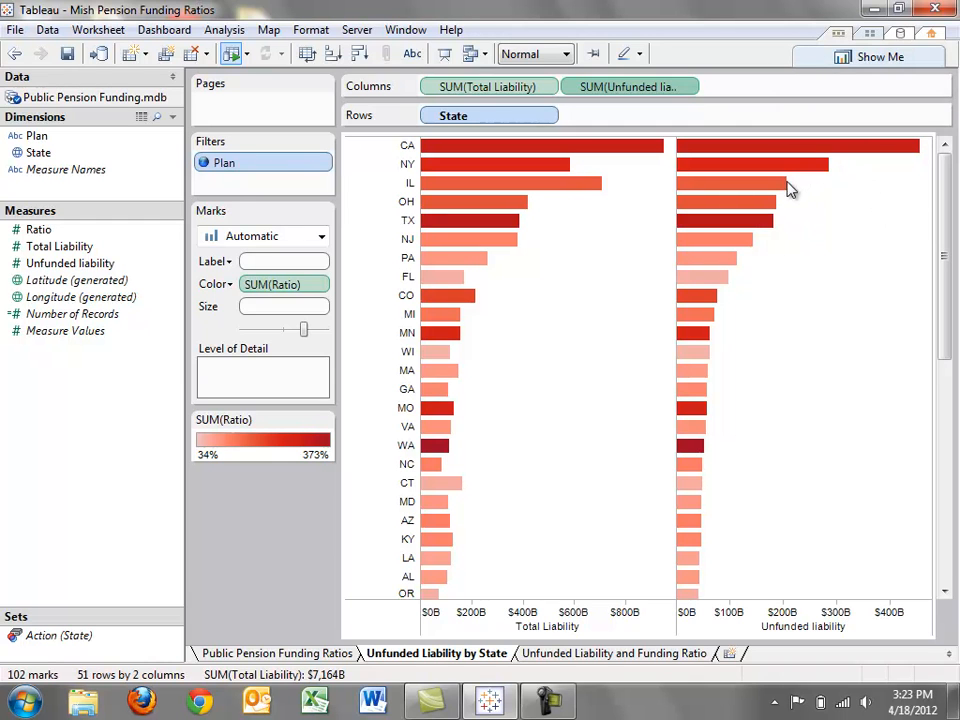
pyautogui.moveTo(812, 266)
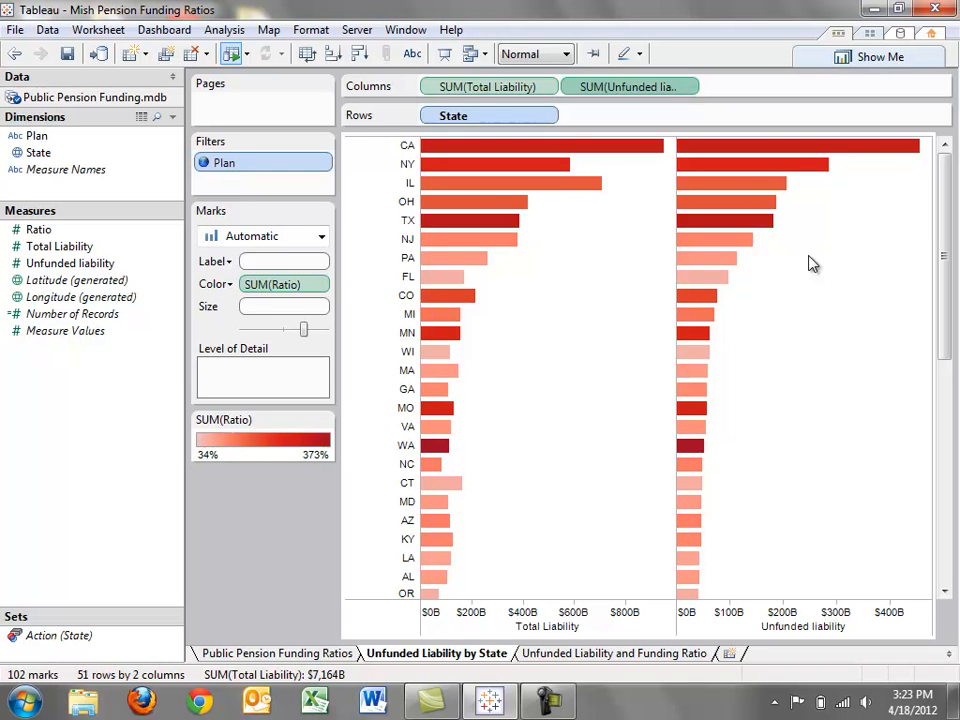
pyautogui.moveTo(757, 68)
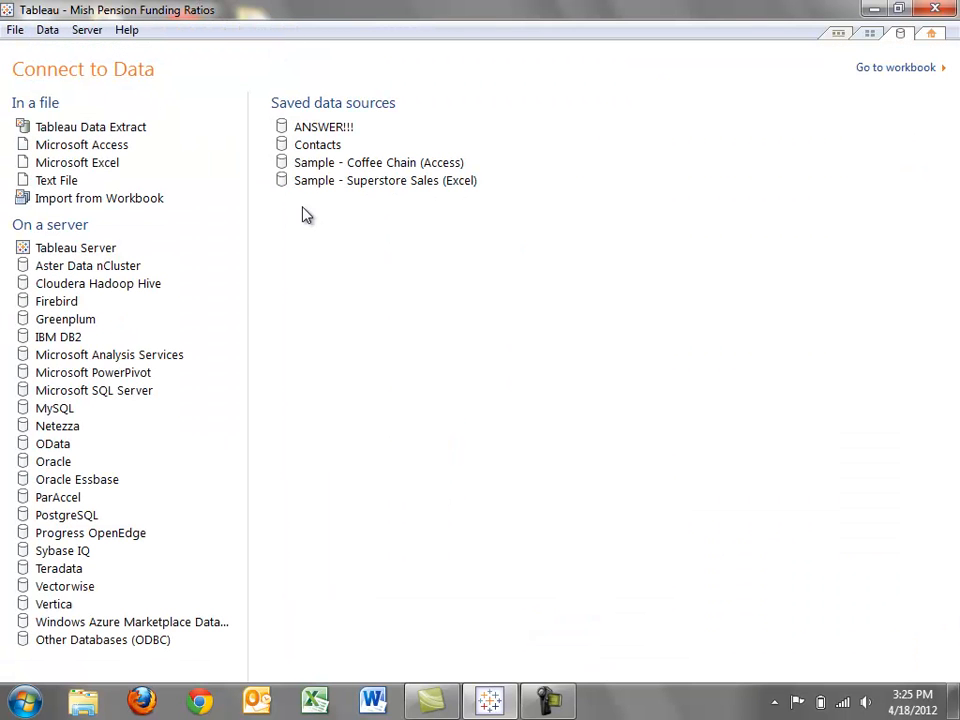
# Step: Connect the Excel workbook Public sector employees.xls and add its State Employees table
pyautogui.click(77, 162)
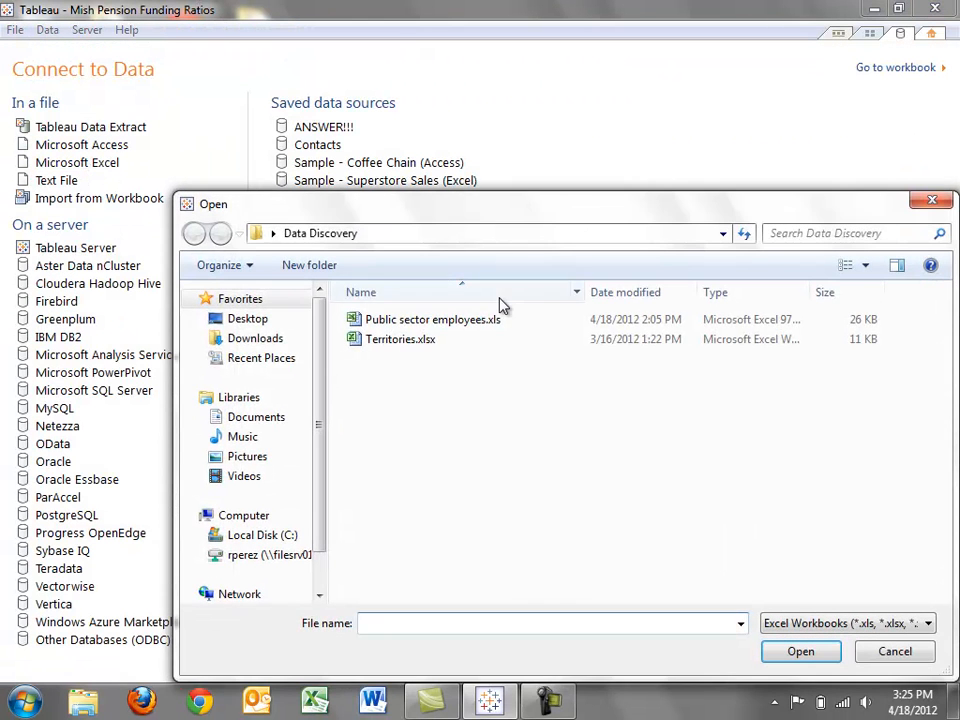
pyautogui.click(432, 319)
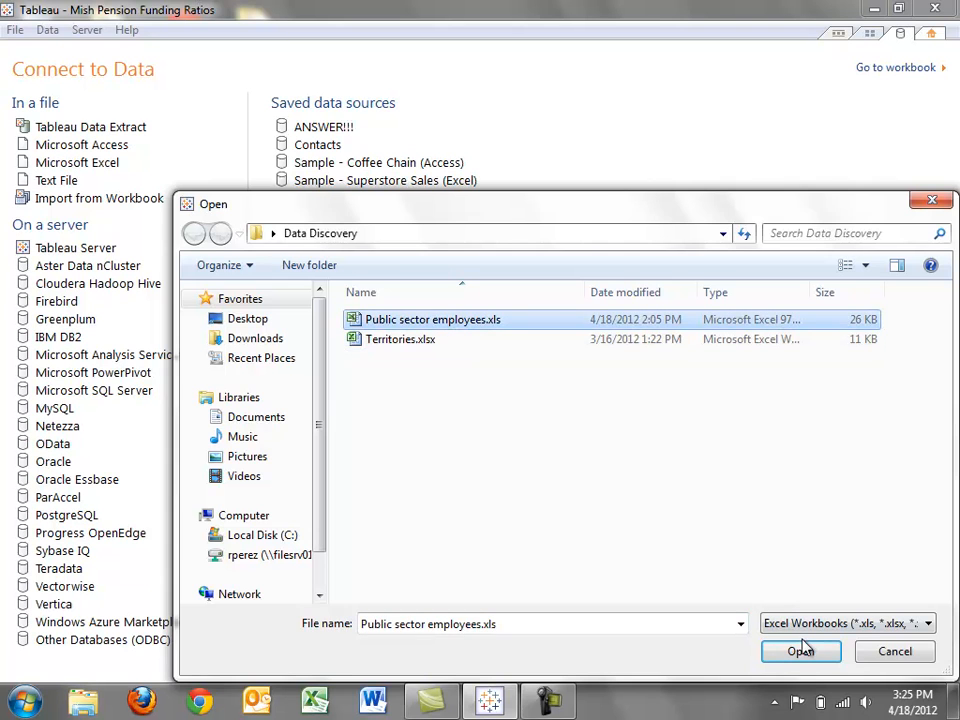
pyautogui.click(800, 651)
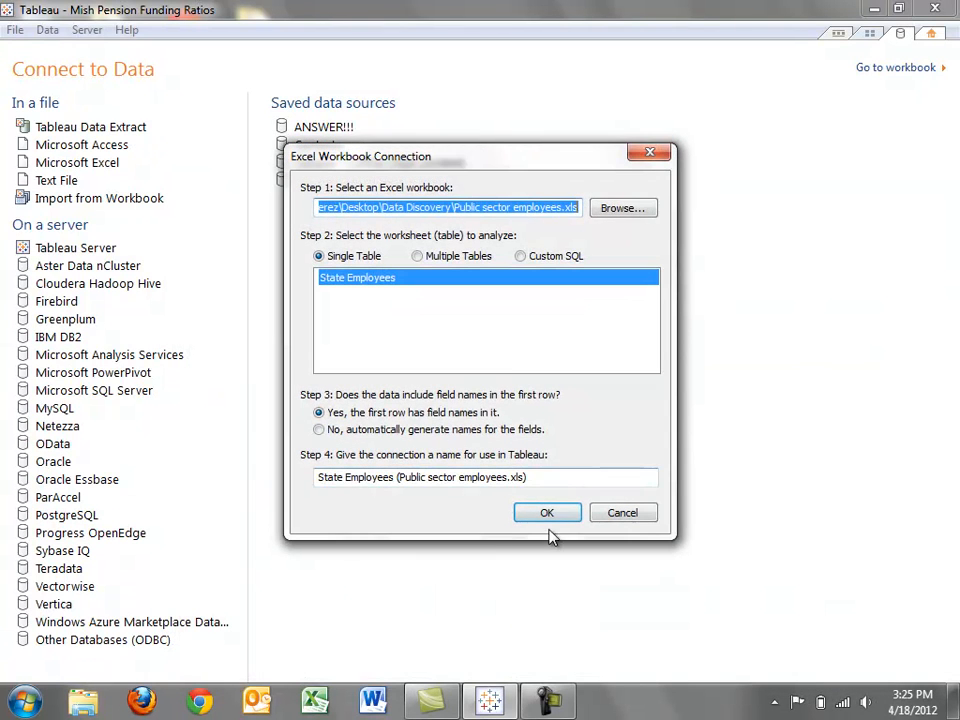
pyautogui.click(547, 512)
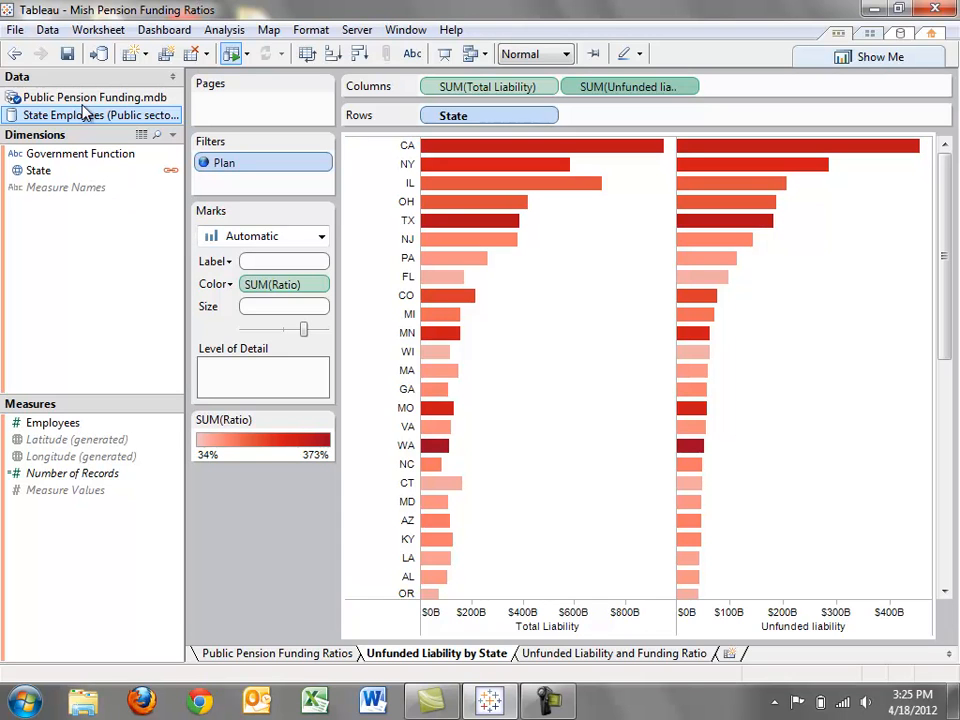
# Step: Add a blended Employees-by-state bar chart, then start a calculation using Unfunded liability
pyautogui.click(95, 97)
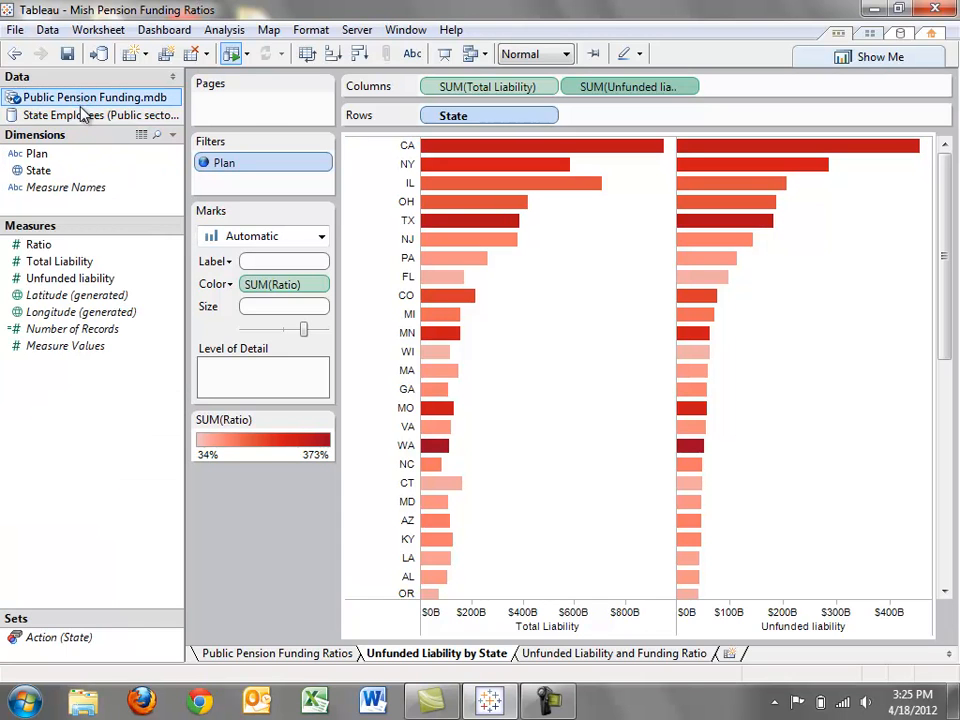
pyautogui.click(95, 115)
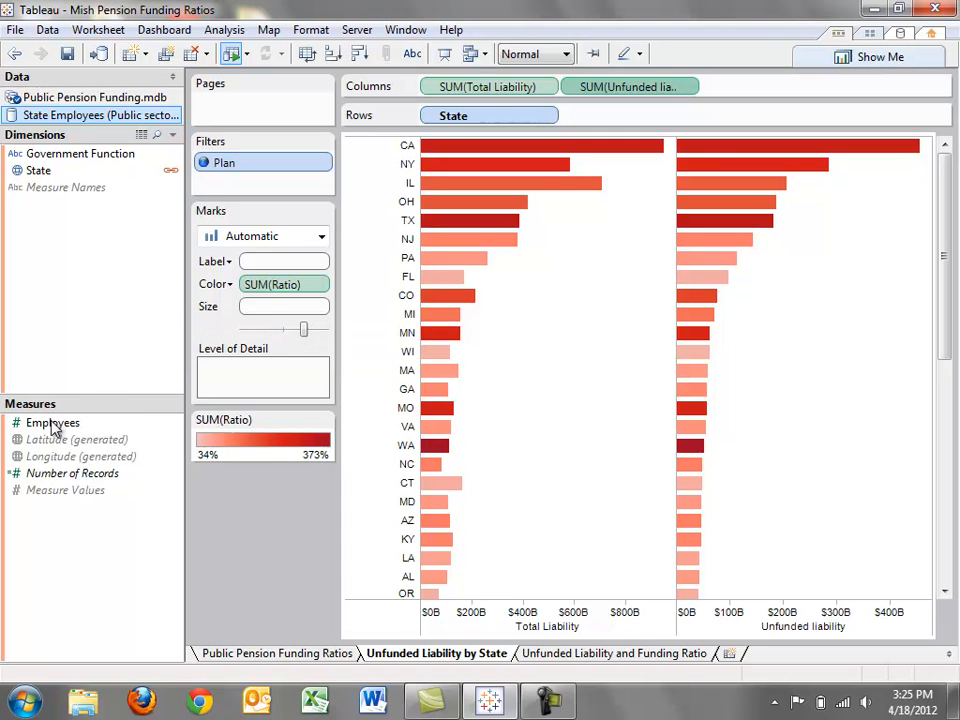
pyautogui.moveTo(52, 422); pyautogui.dragTo(788, 84)
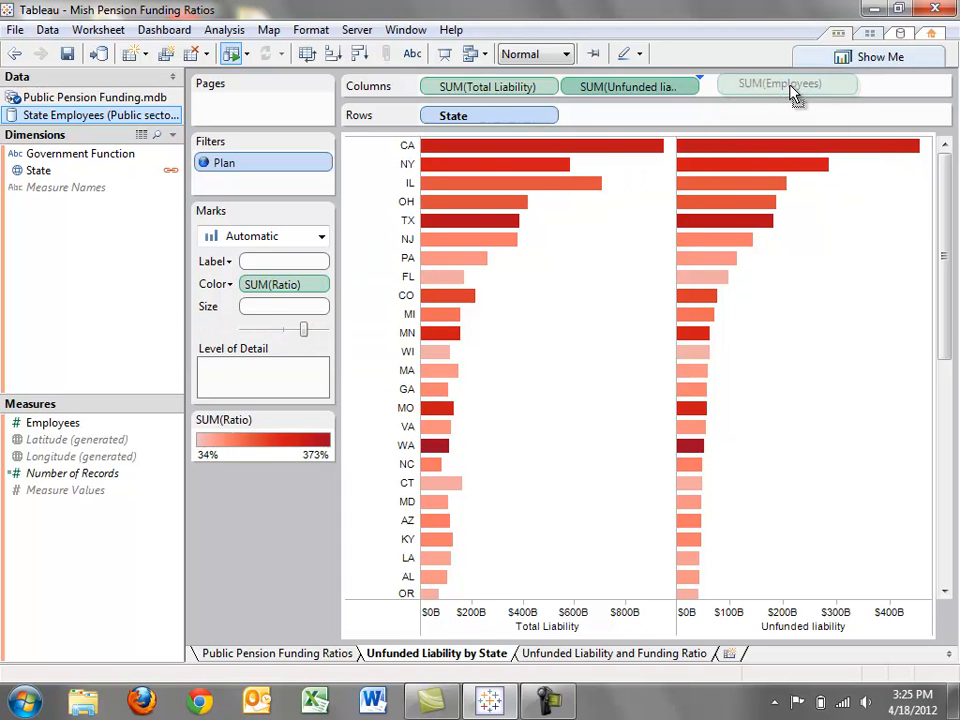
pyautogui.click(787, 86)
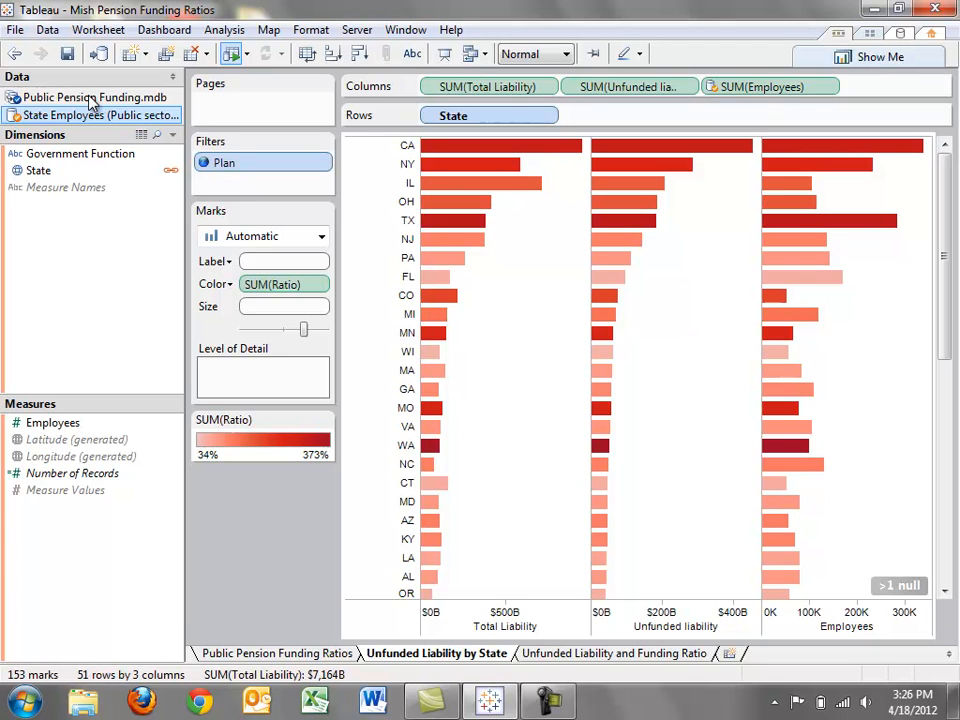
pyautogui.click(95, 97)
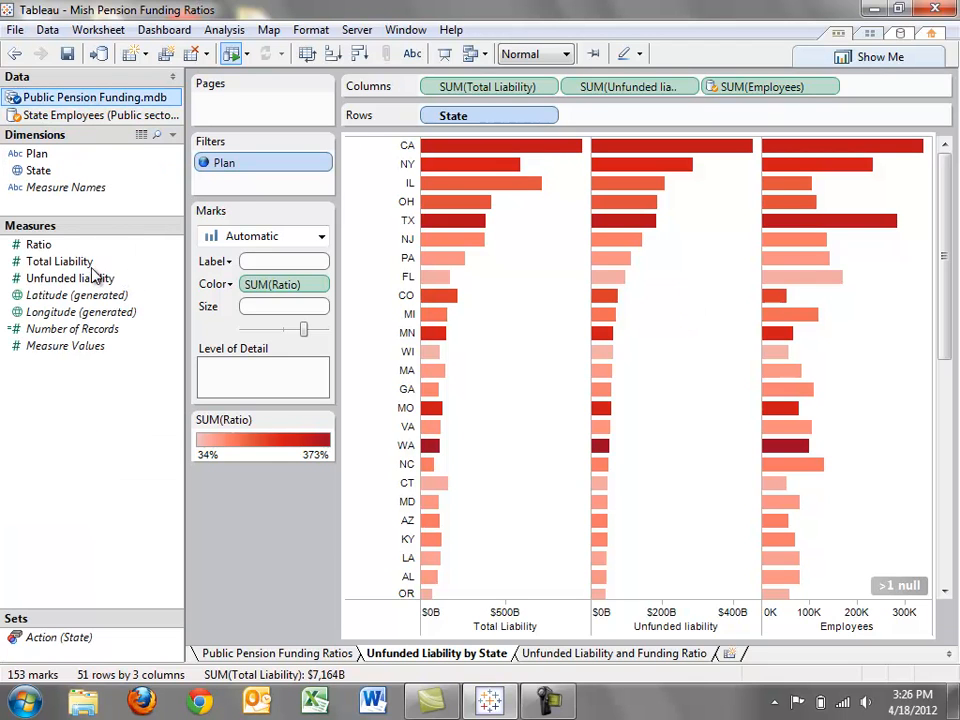
pyautogui.click(70, 278)
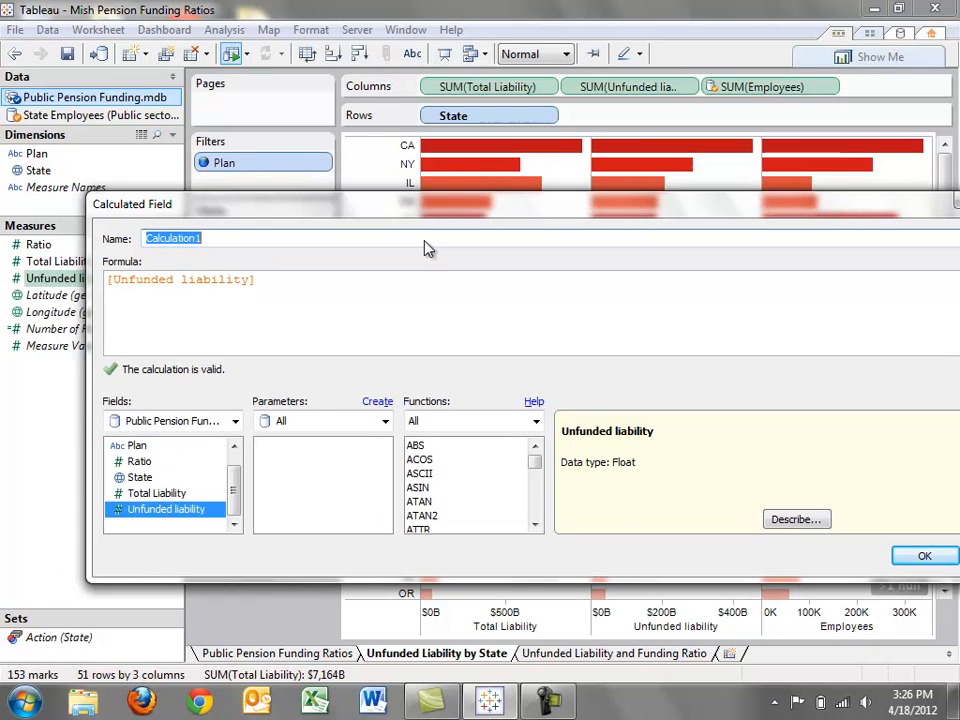
# Step: Define Liability per Employee as SUM(Unfunded liability) / SUM(Employees) and save it
pyautogui.write('sum(')
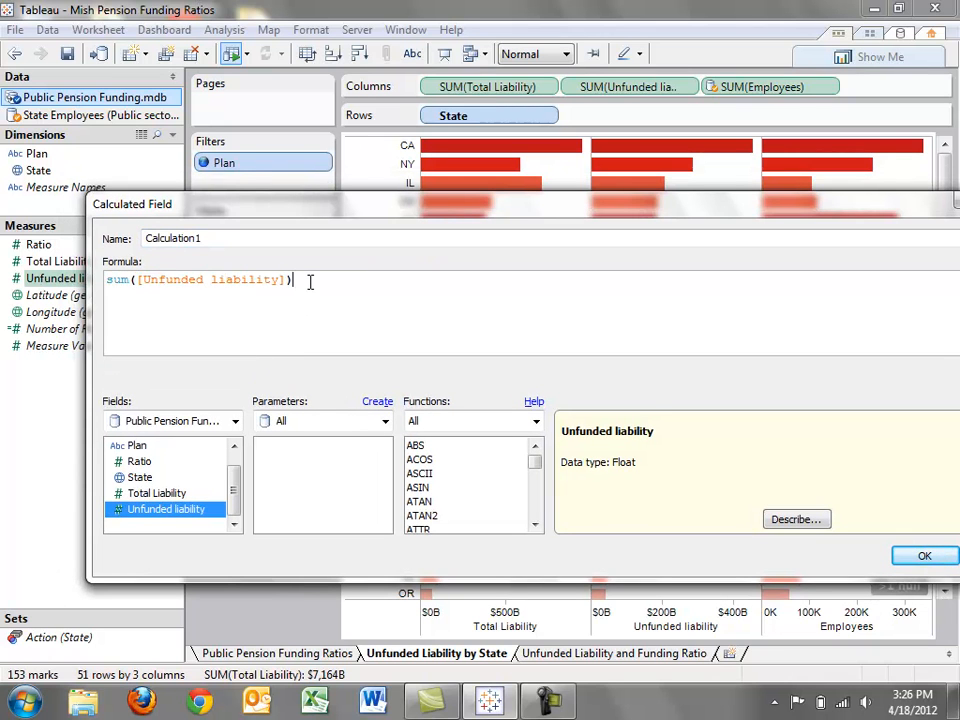
pyautogui.write('/ sum(')
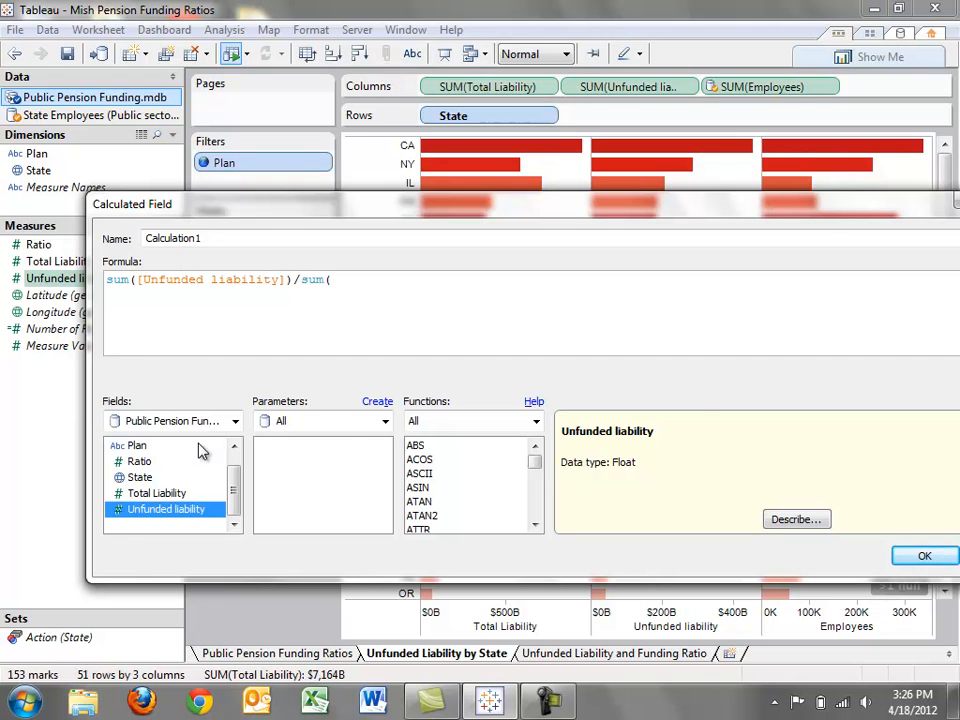
pyautogui.click(234, 420)
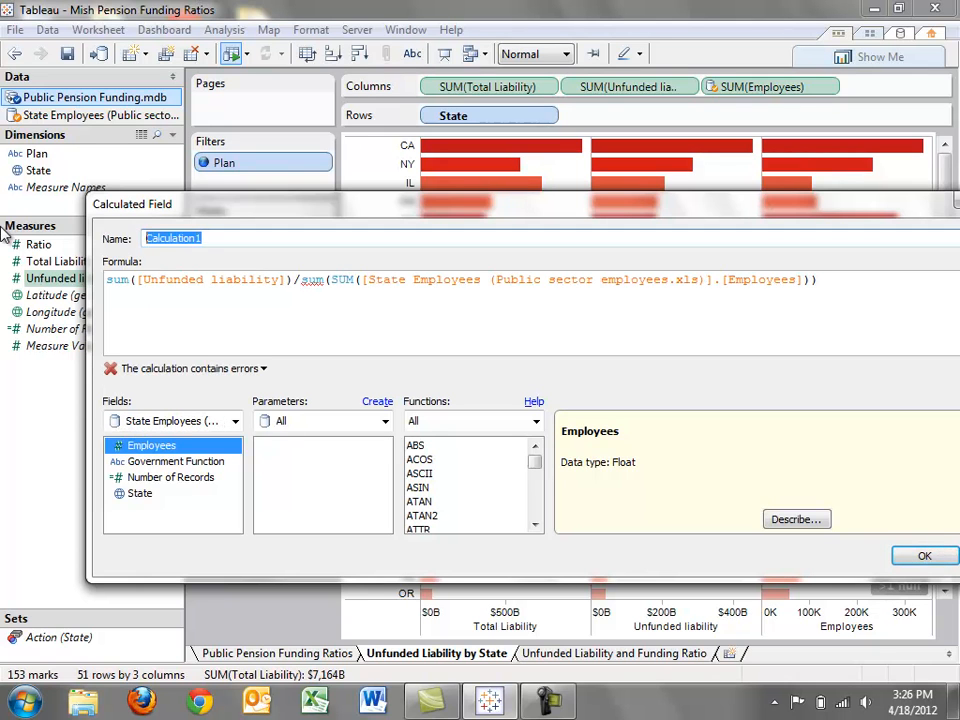
pyautogui.write('Liability per Employee')
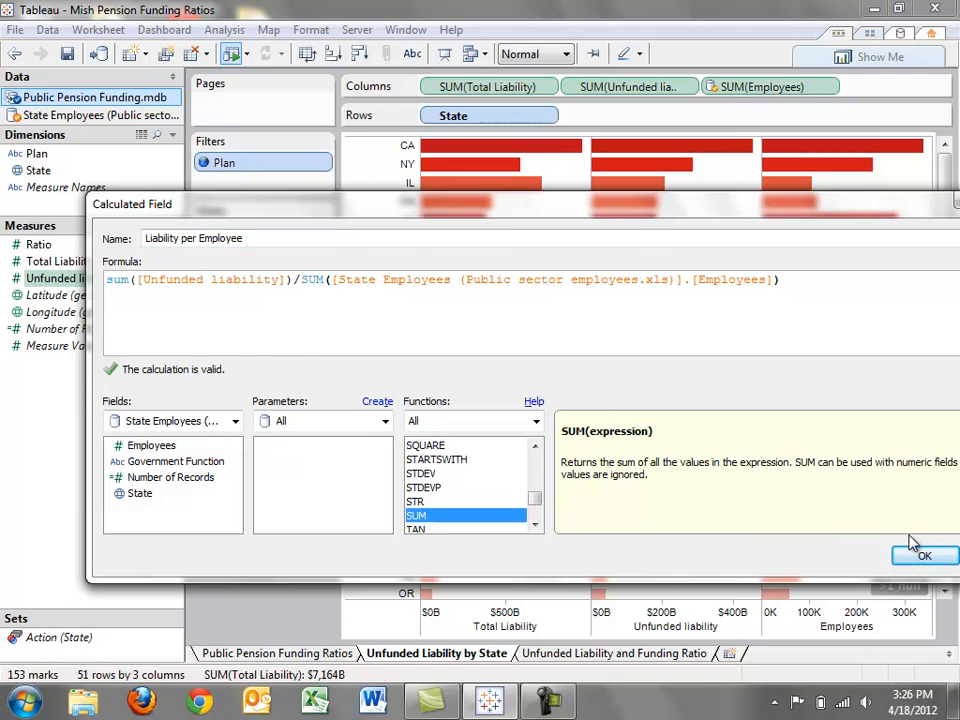
pyautogui.click(924, 555)
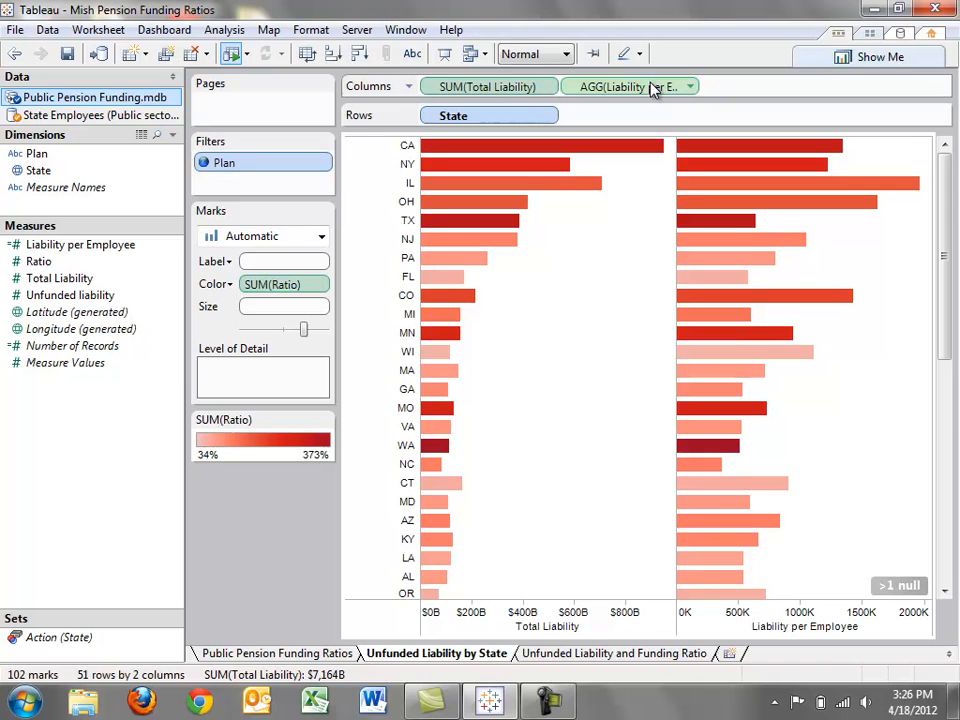
# Step: Sort states by Liability per Employee descending and show the State Employees fields
pyautogui.click(358, 53)
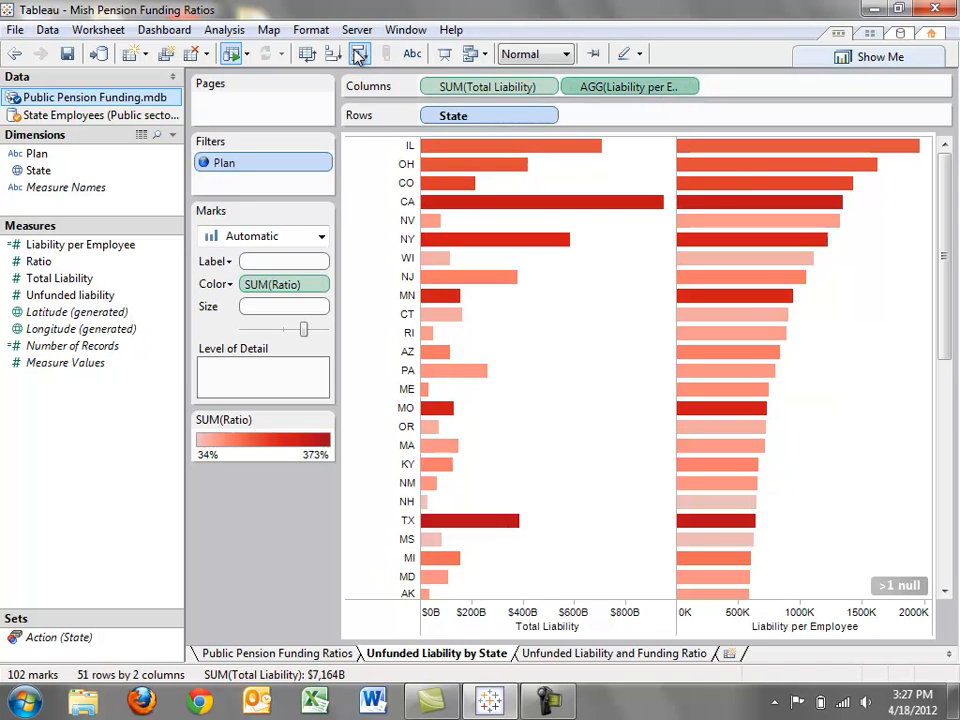
pyautogui.moveTo(533, 525)
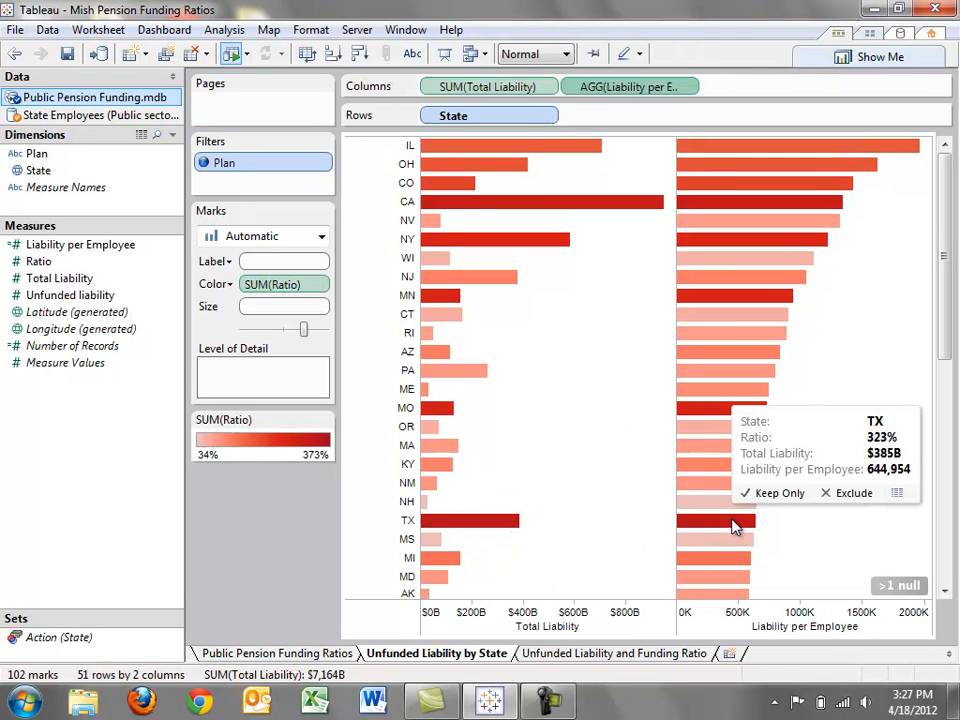
pyautogui.moveTo(698, 267)
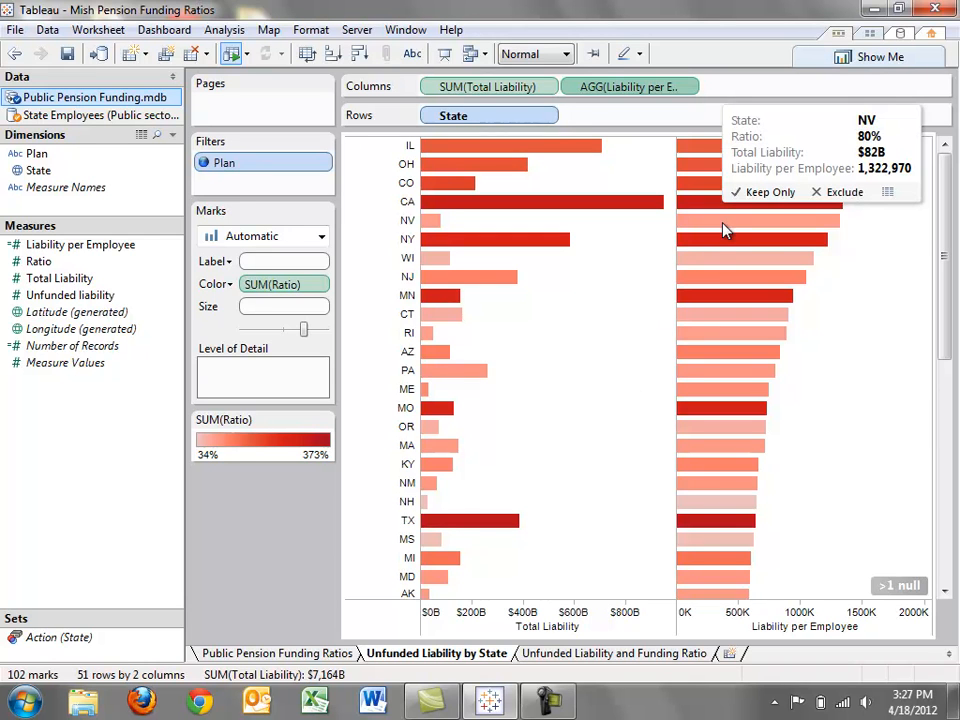
pyautogui.moveTo(637, 286)
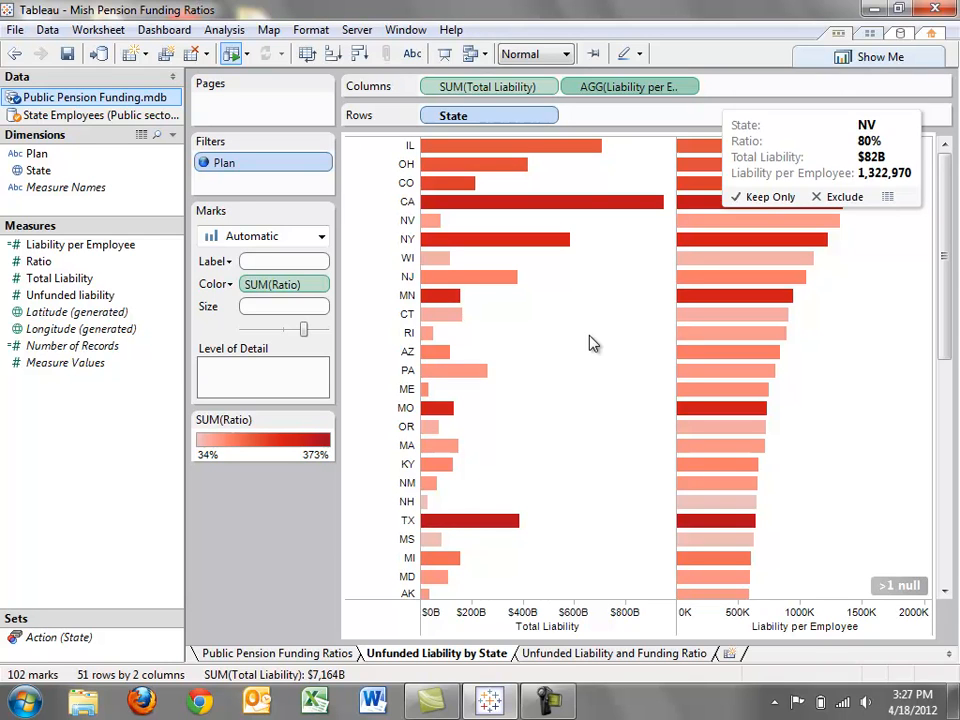
pyautogui.moveTo(640, 490)
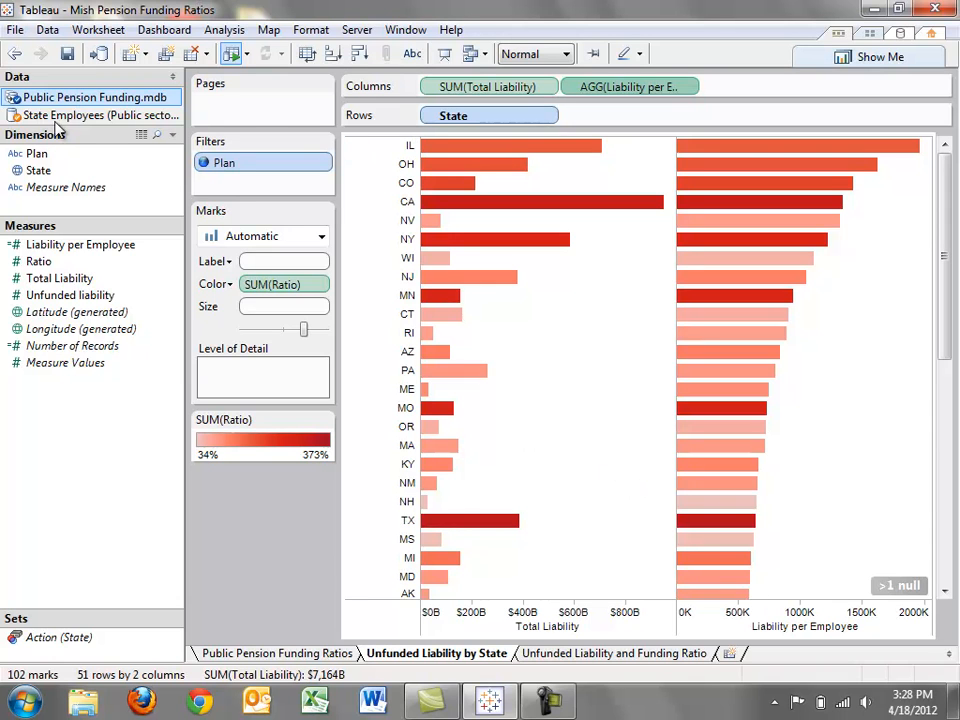
pyautogui.click(90, 115)
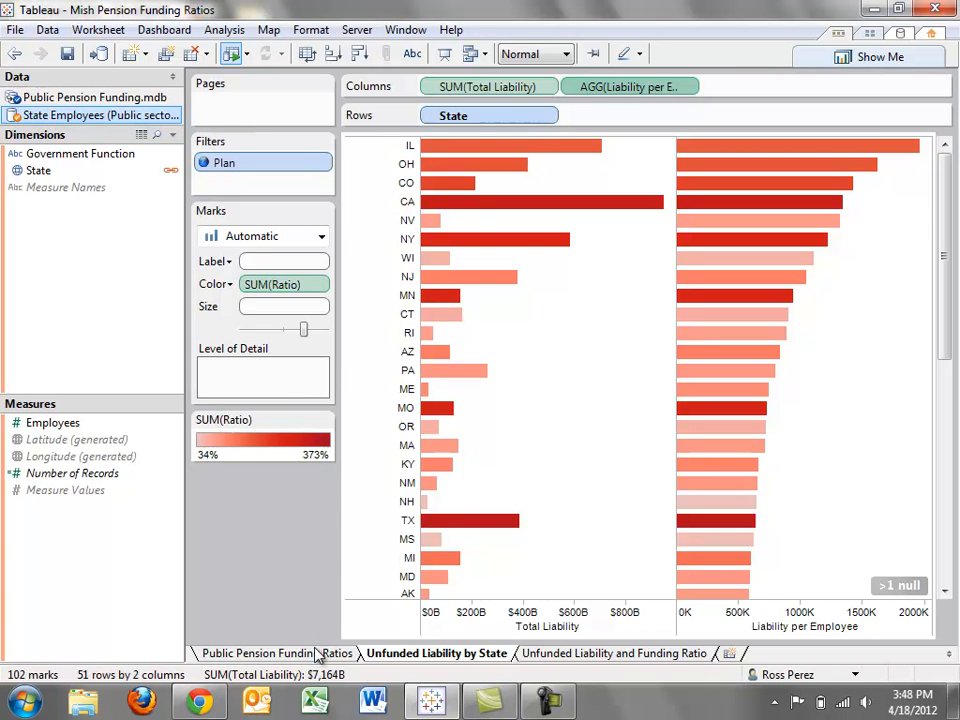
# Step: Publish the Public Pension Funding Ratios workbook with all three views and view it in a browser
pyautogui.click(357, 29)
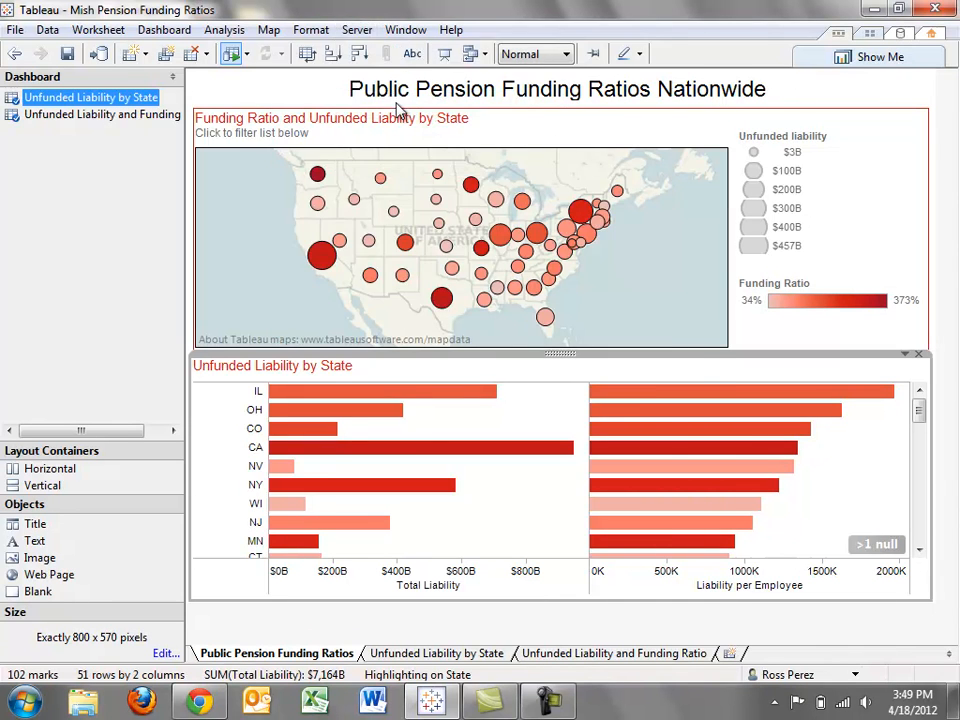
pyautogui.click(357, 29)
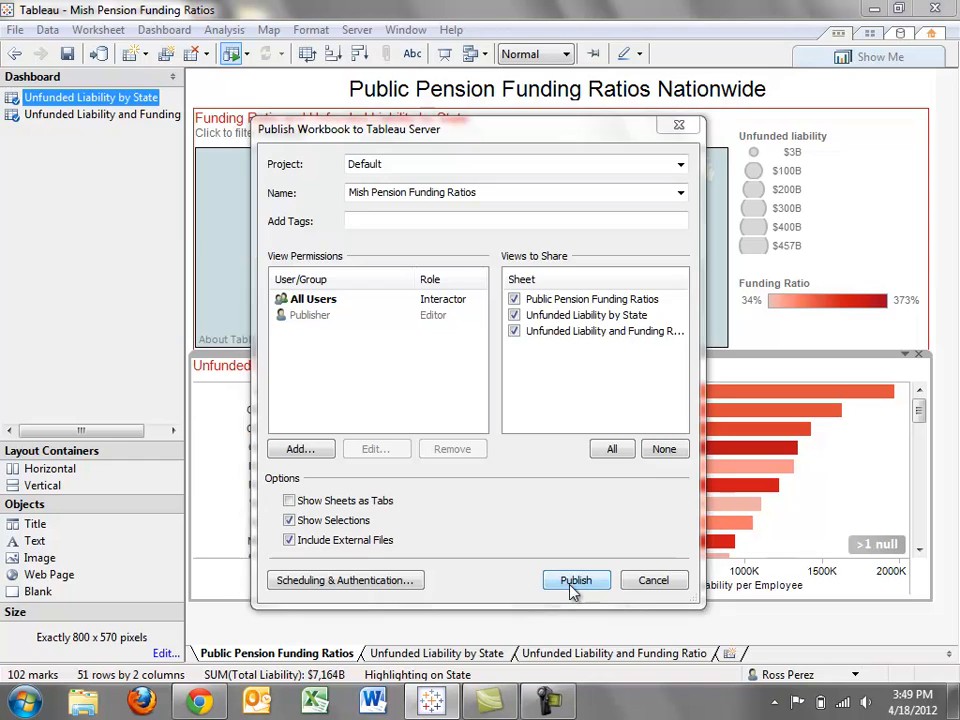
pyautogui.click(576, 580)
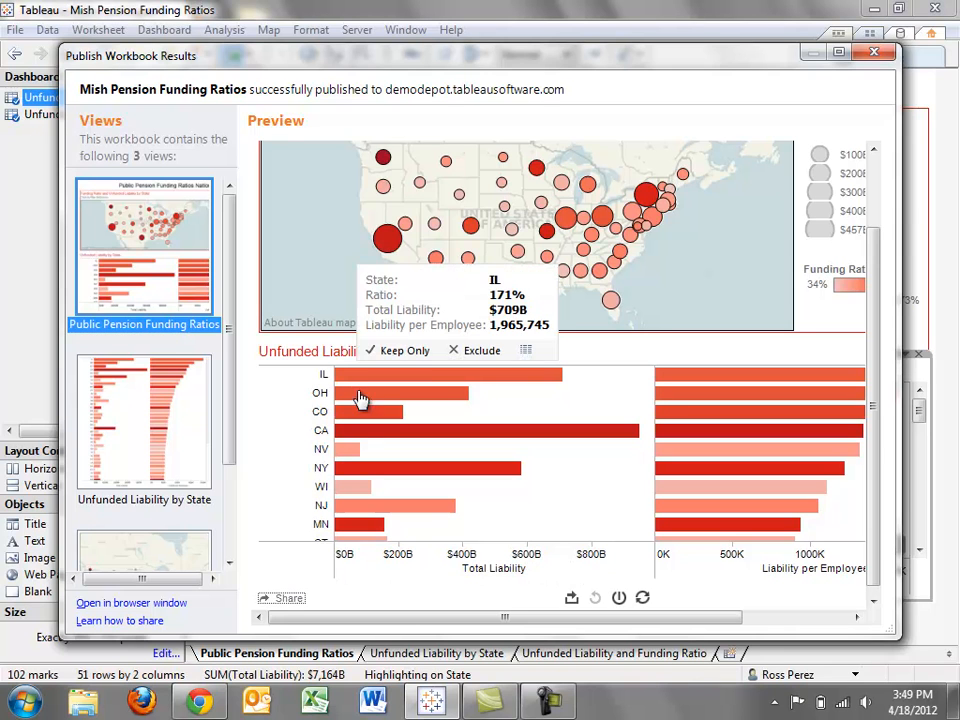
pyautogui.click(282, 598)
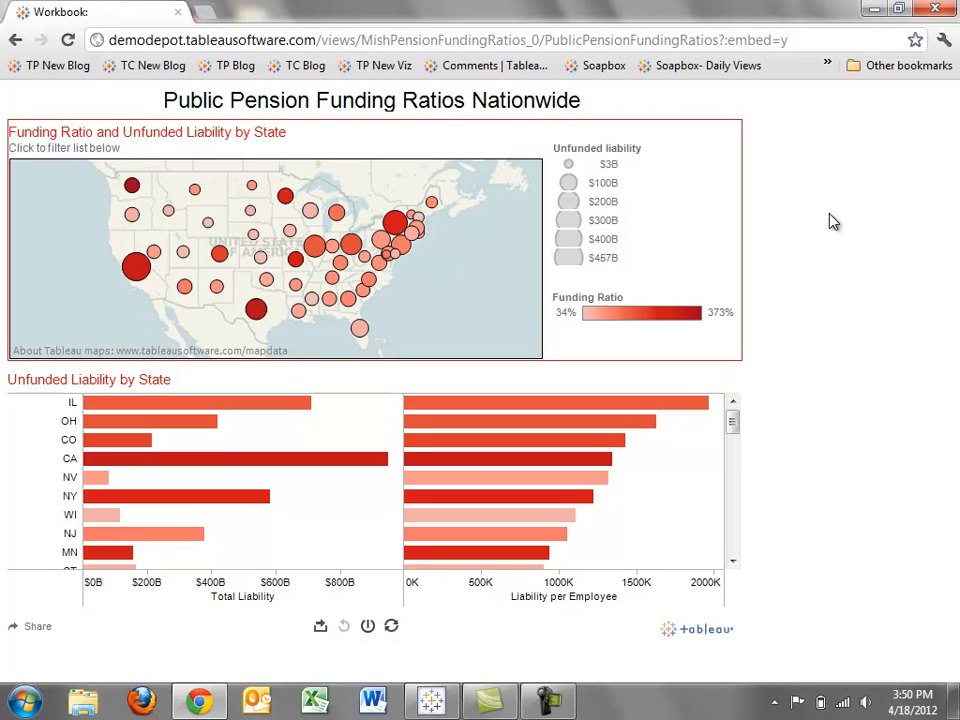
pyautogui.moveTo(603, 207)
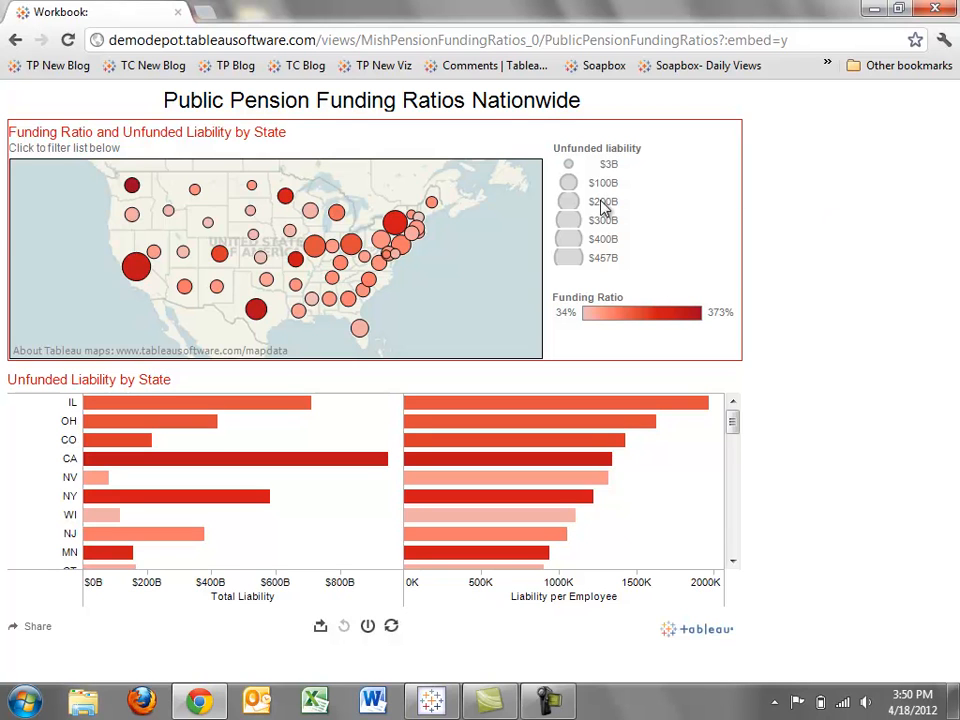
pyautogui.moveTo(762, 193)
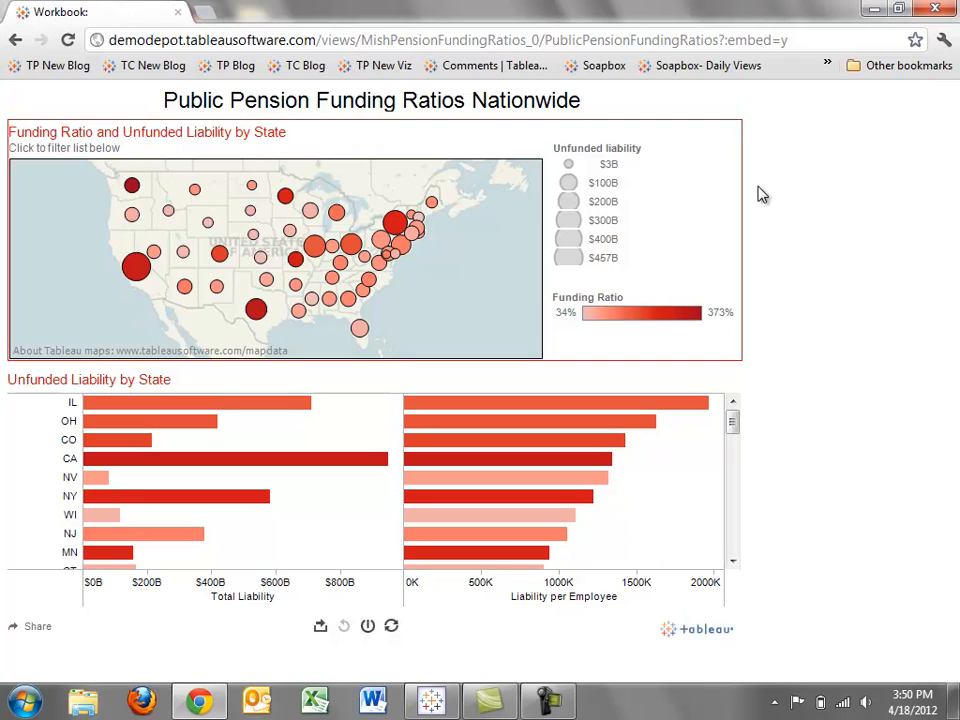